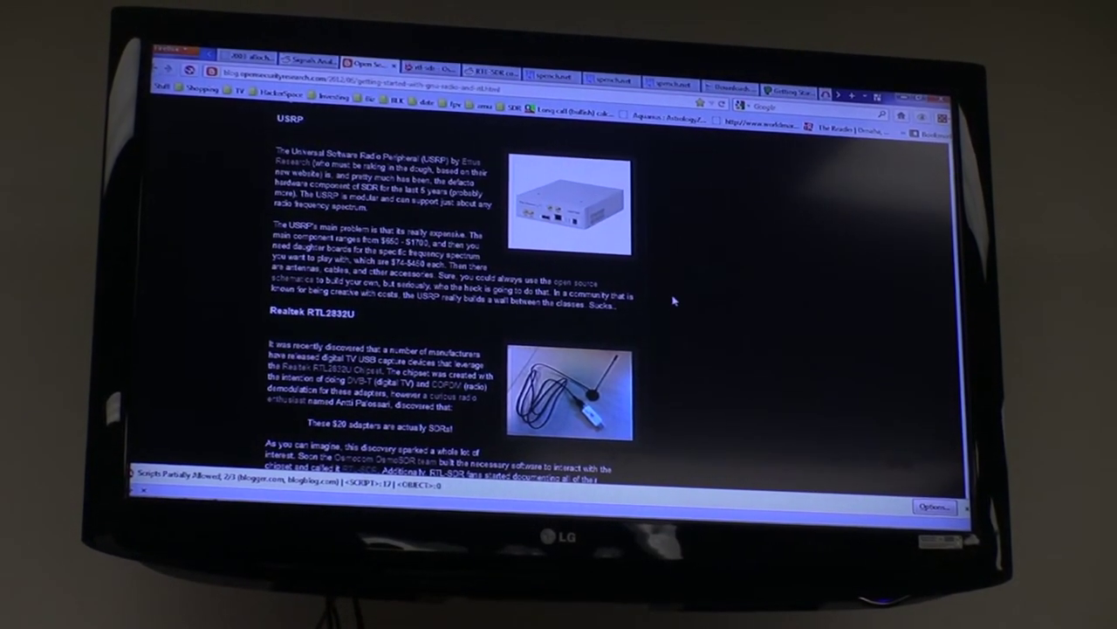
{"action": "scroll", "scroll_direction": "down", "scroll_amount": 3}
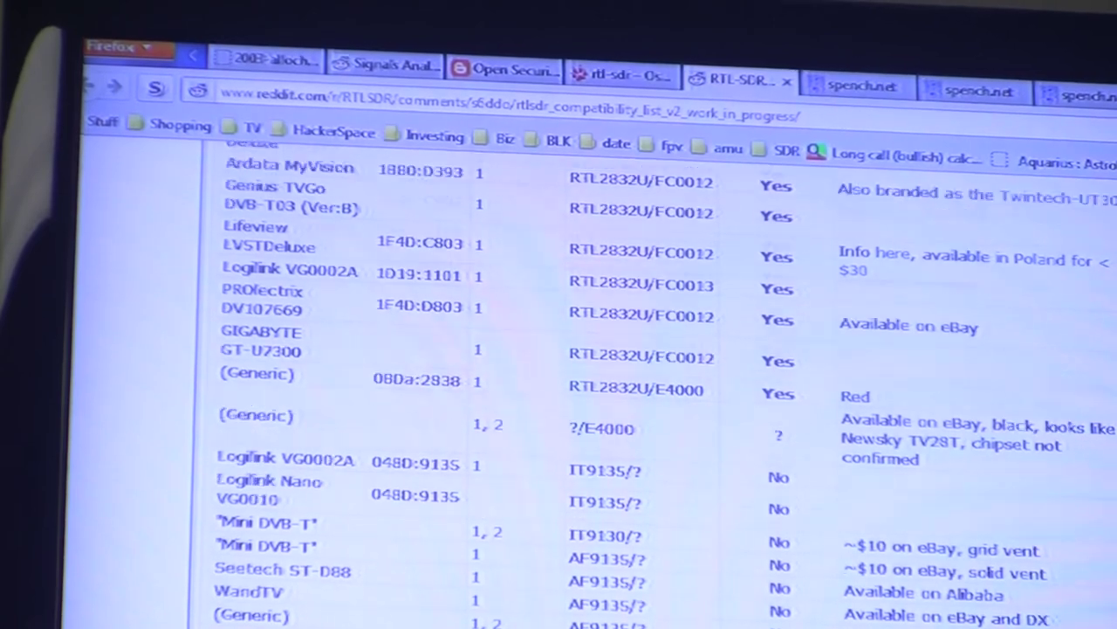
{"action": "scroll", "scroll_direction": "up", "scroll_amount": 3}
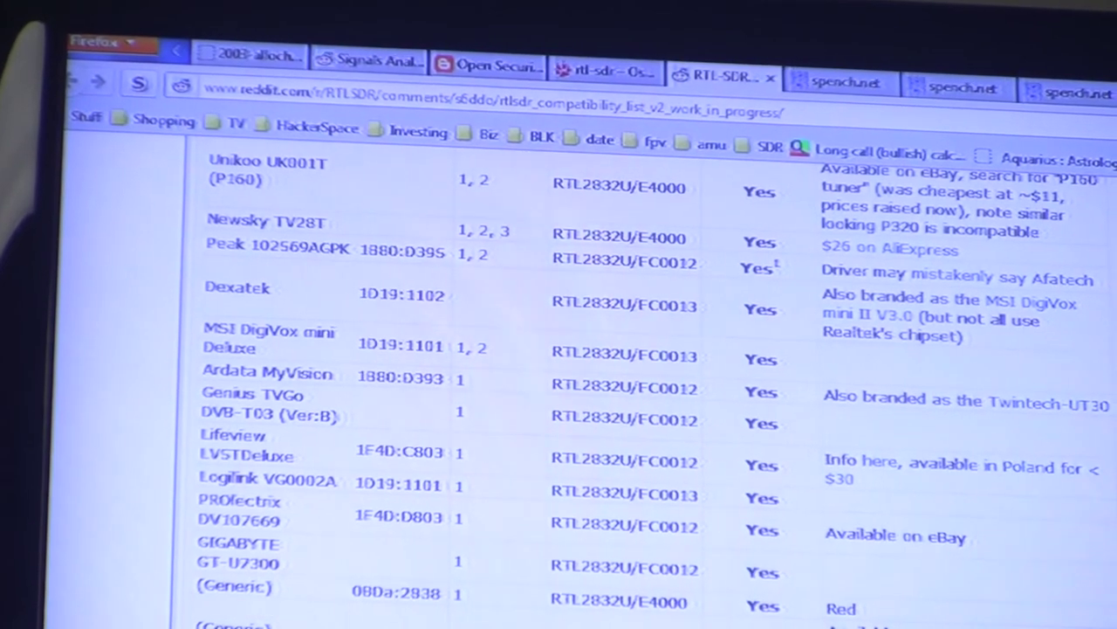
{"action": "scroll", "scroll_direction": "down", "scroll_amount": 3}
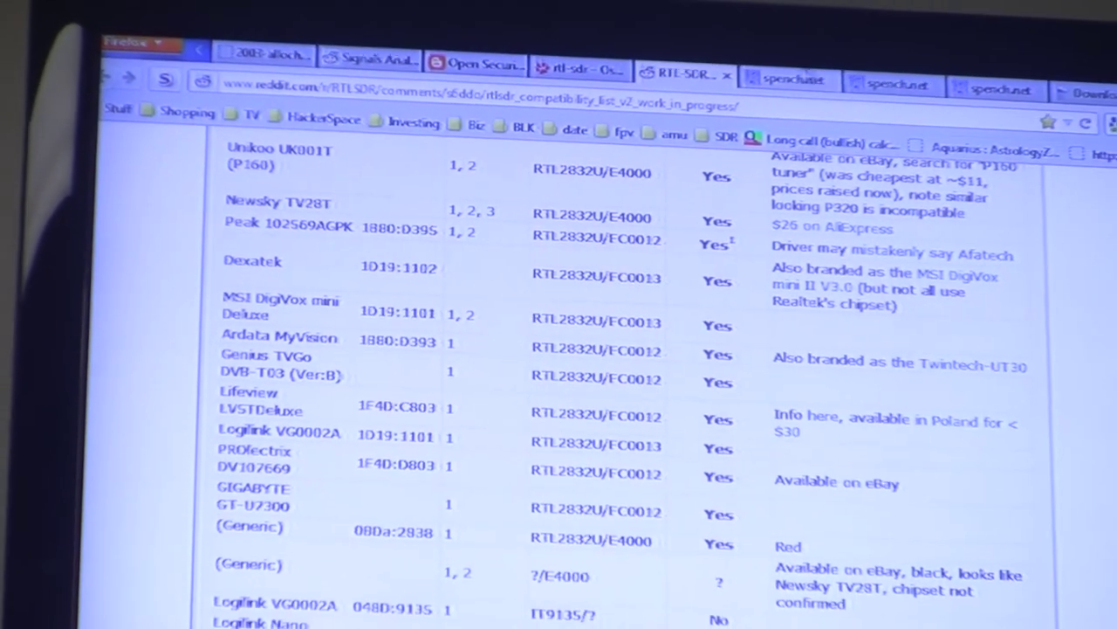